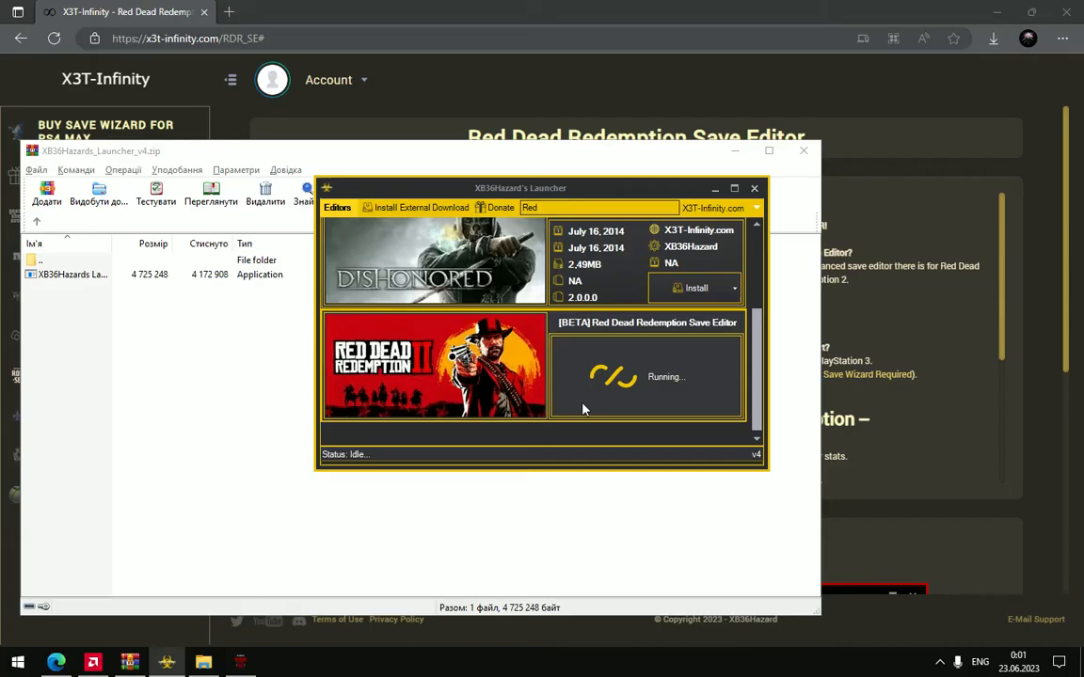
pyautogui.moveTo(589, 401)
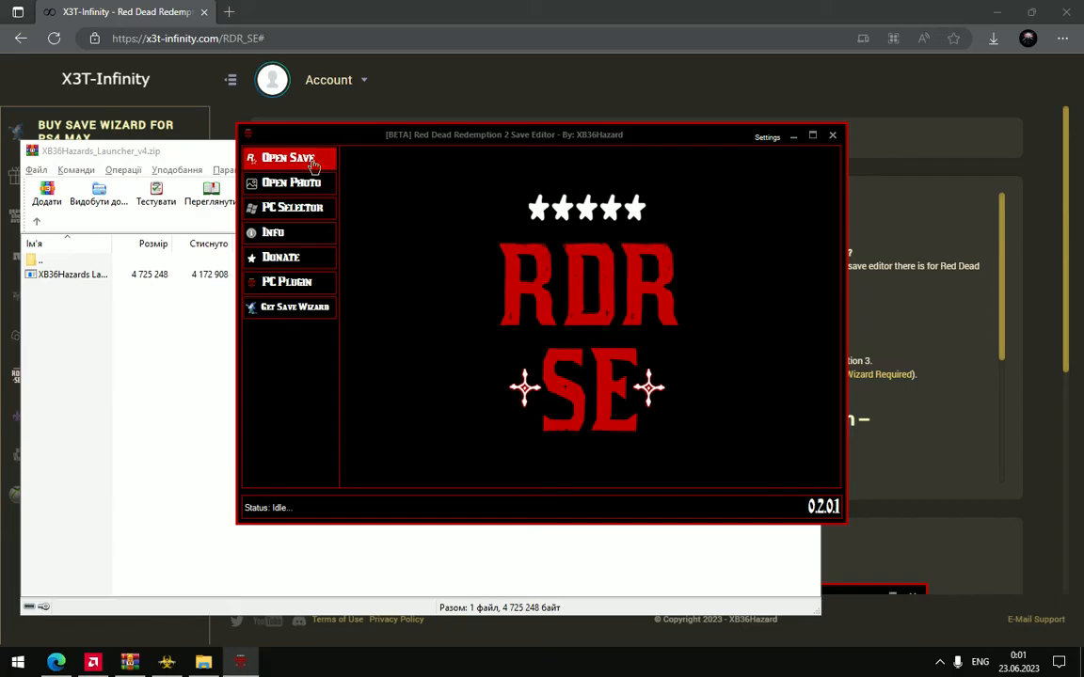
# Start opening a save and browse to Documents\Rockstar Games\Red Dead Redemption 2.
pyautogui.click(287, 157)
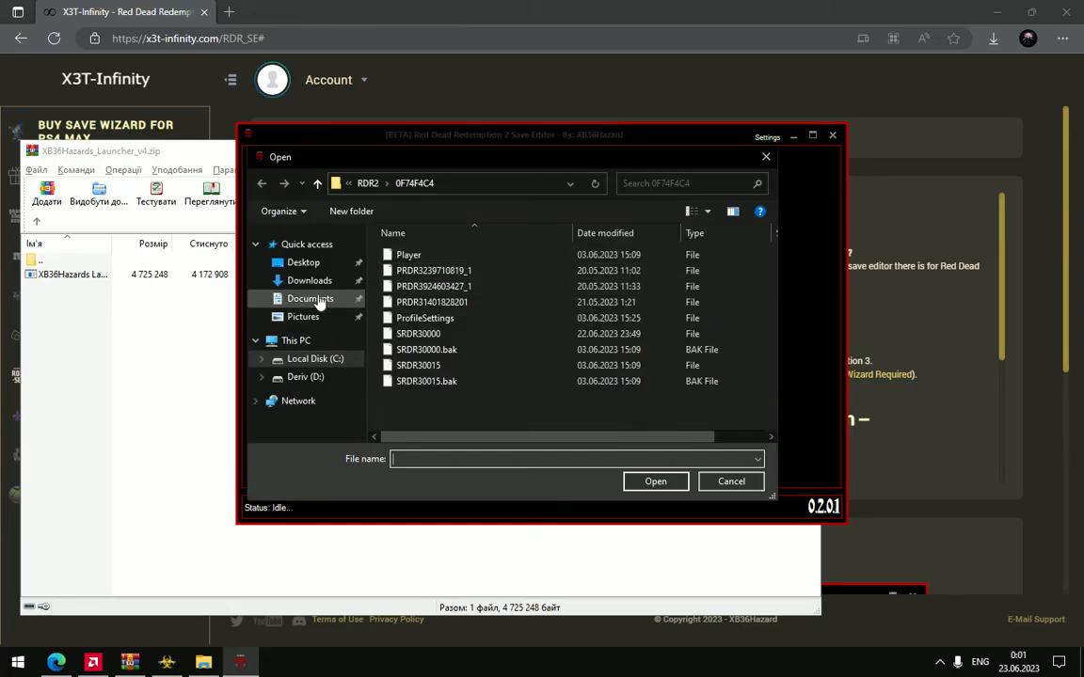
pyautogui.click(310, 298)
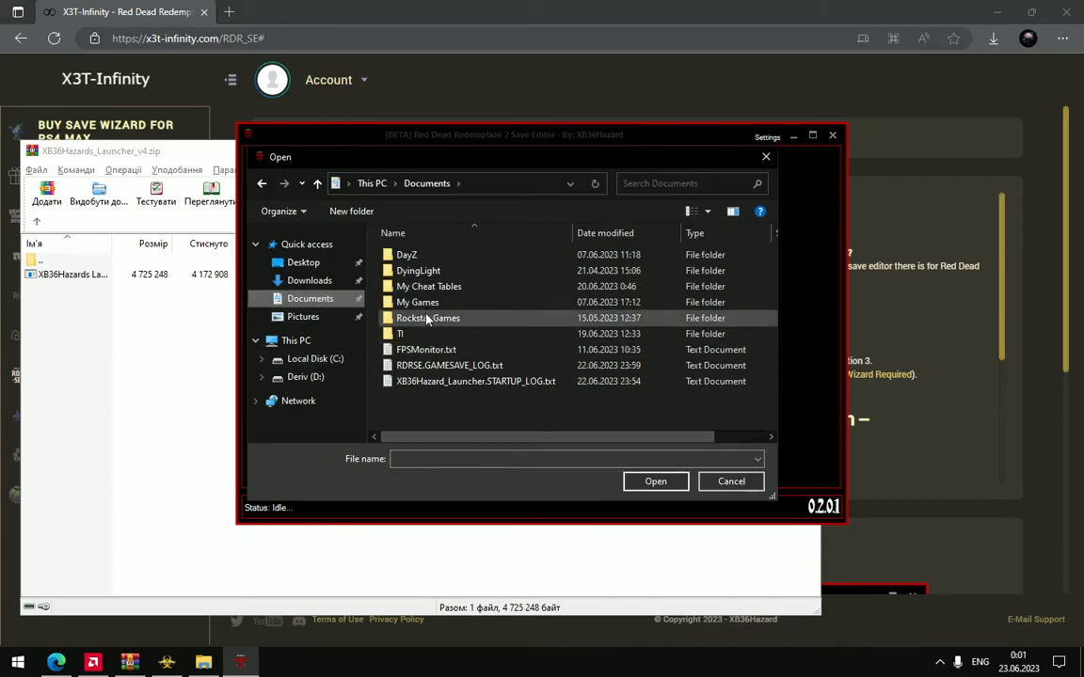
pyautogui.doubleClick(429, 318)
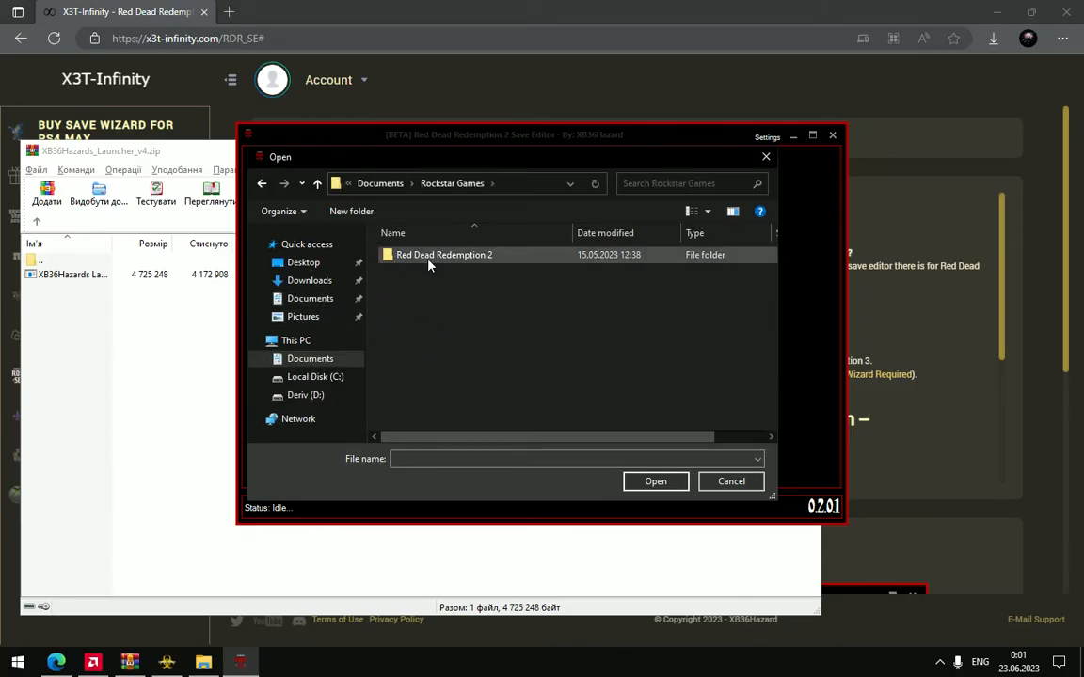
pyautogui.click(443, 255)
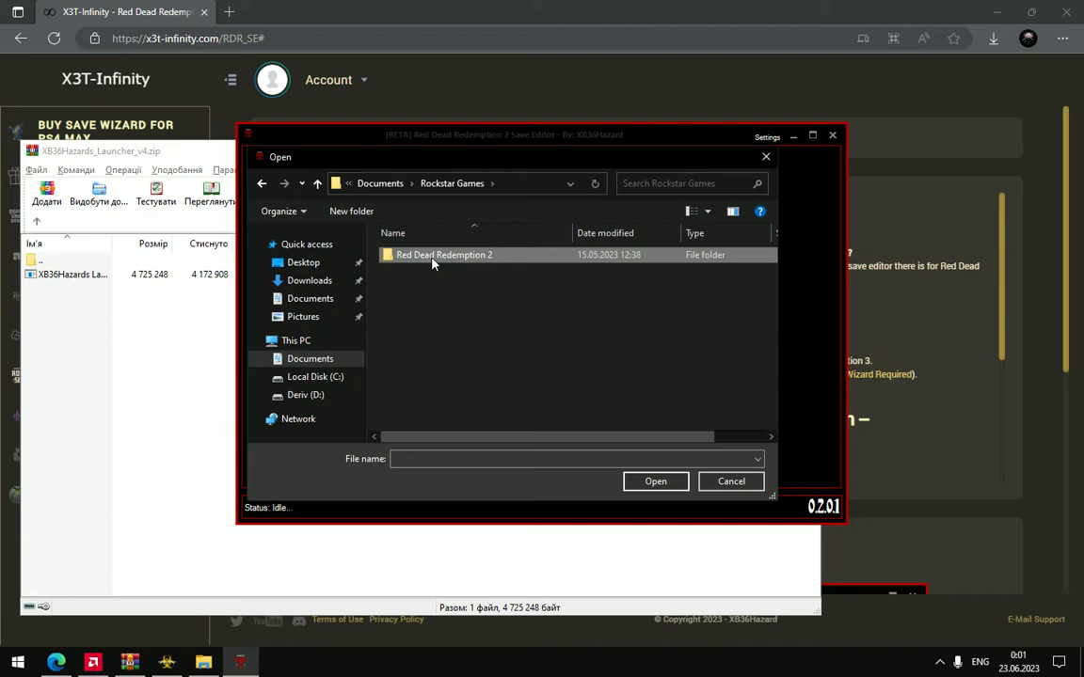
pyautogui.doubleClick(445, 255)
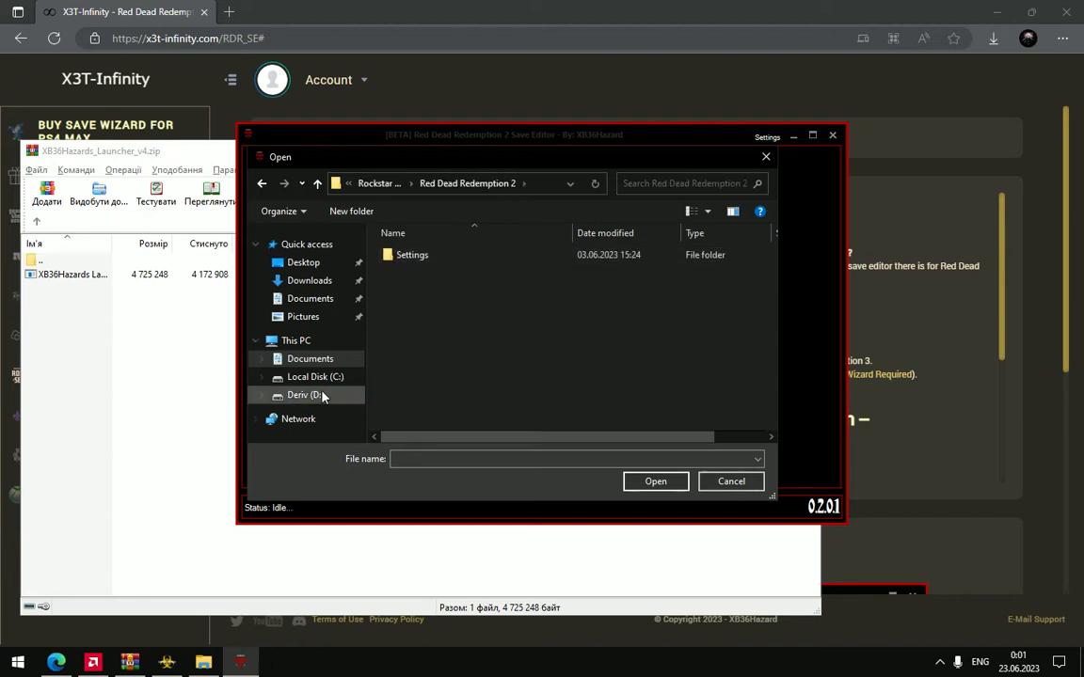
pyautogui.moveTo(330, 378)
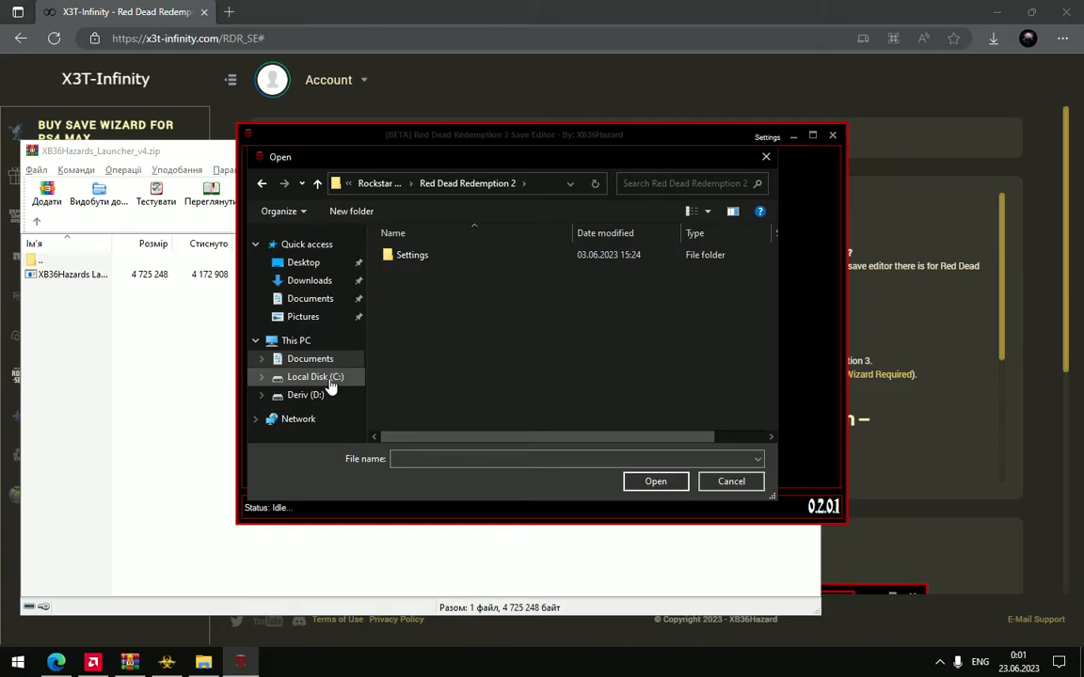
# Browse from C: through Users and AppData\Roaming to Goldberg SocialClub Emu Saves\RDR2\0F74F4C4.
pyautogui.click(315, 377)
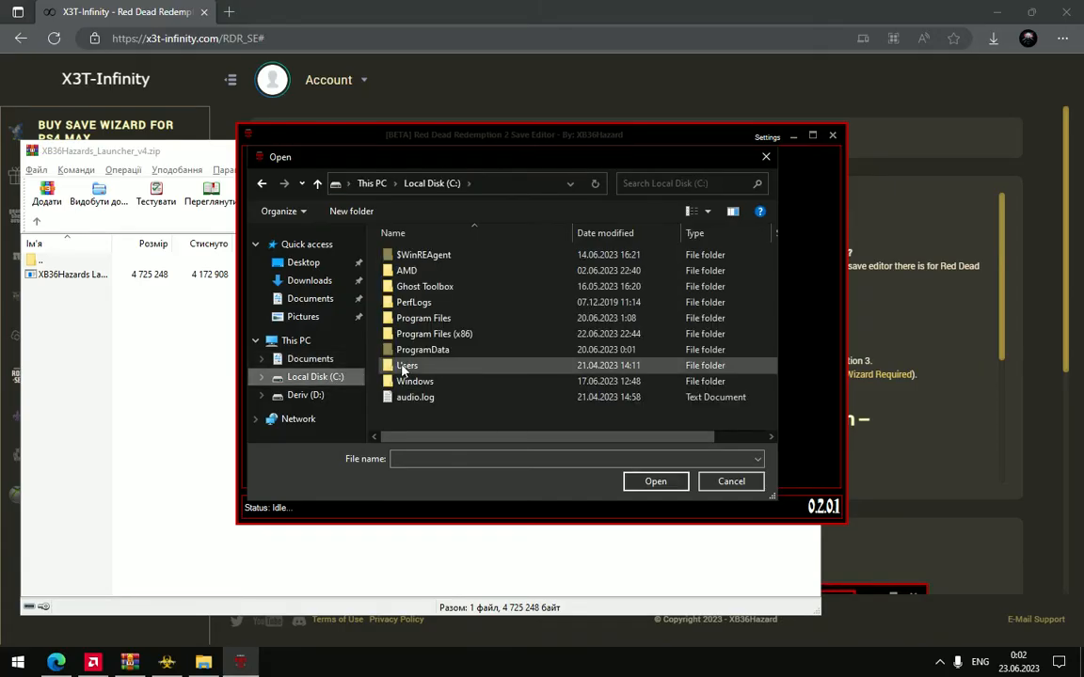
pyautogui.moveTo(404, 365)
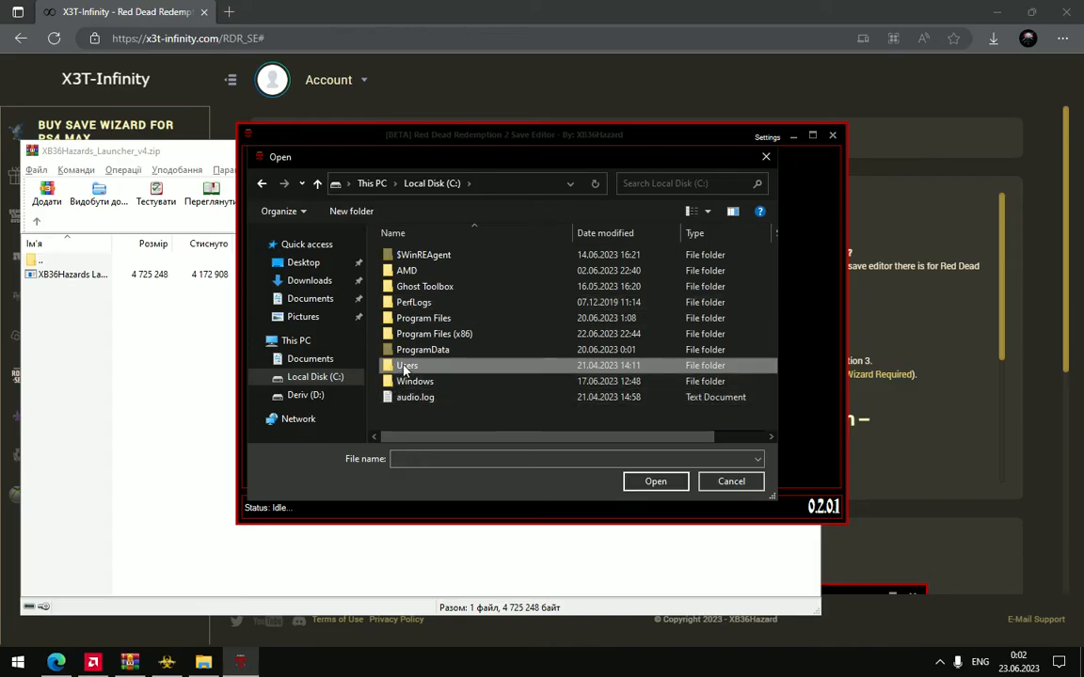
pyautogui.doubleClick(406, 365)
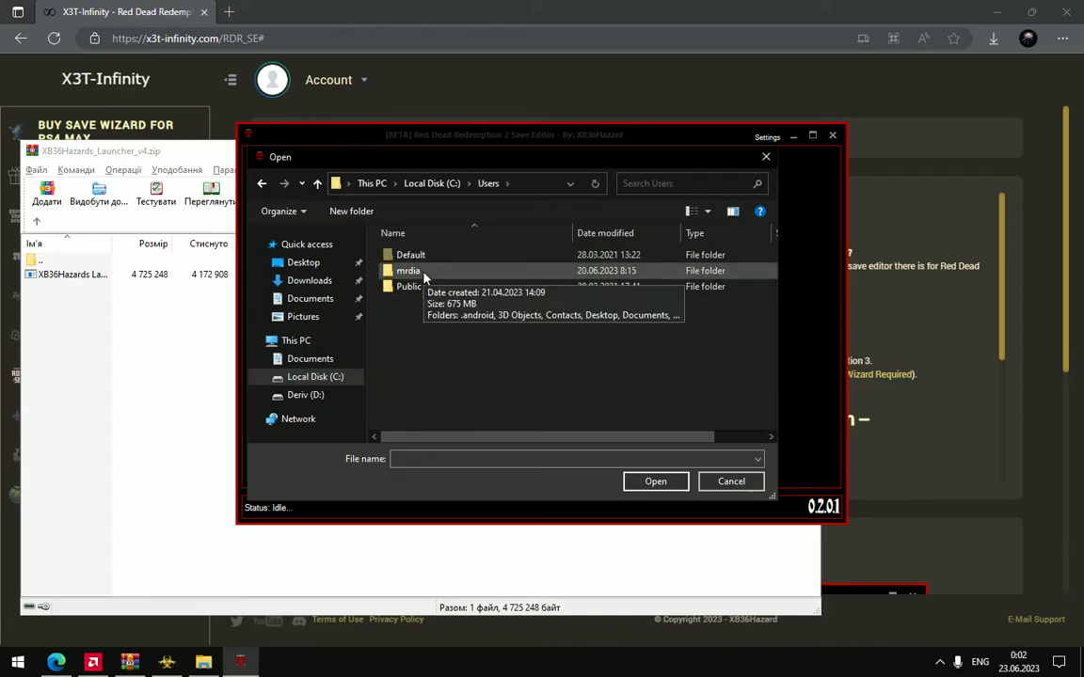
pyautogui.doubleClick(408, 271)
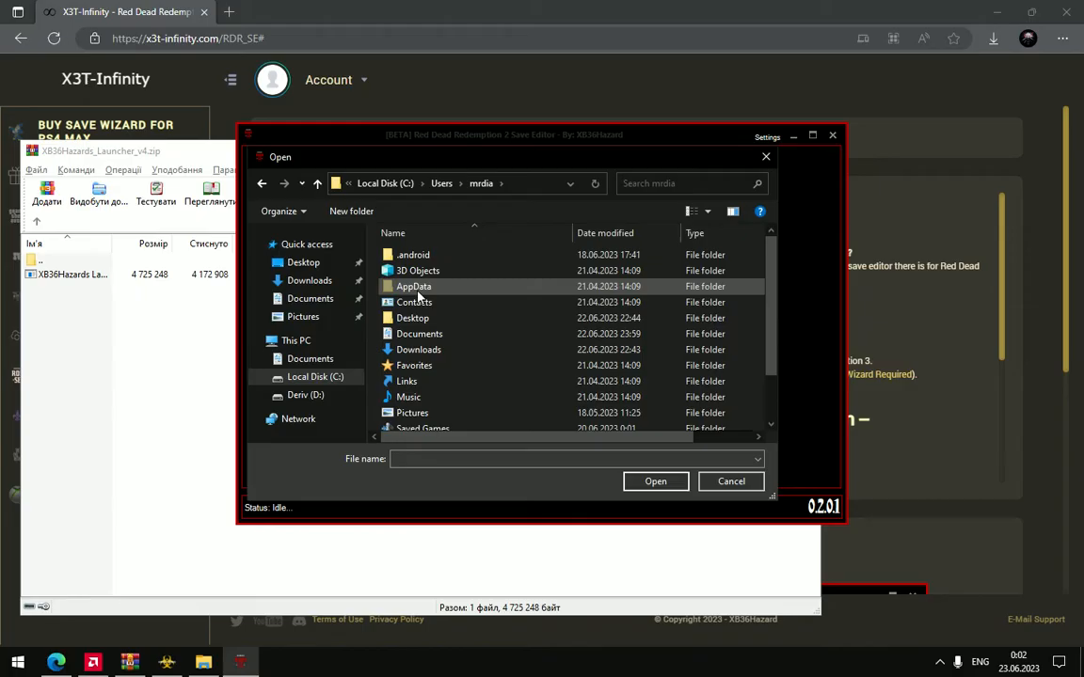
pyautogui.doubleClick(414, 286)
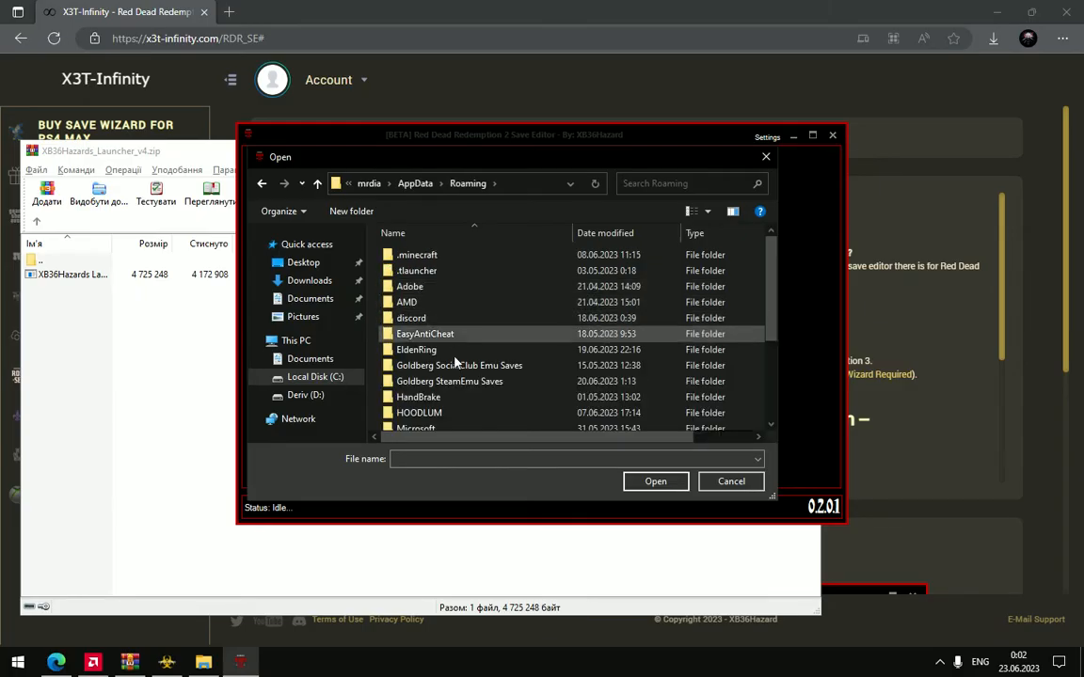
pyautogui.doubleClick(461, 366)
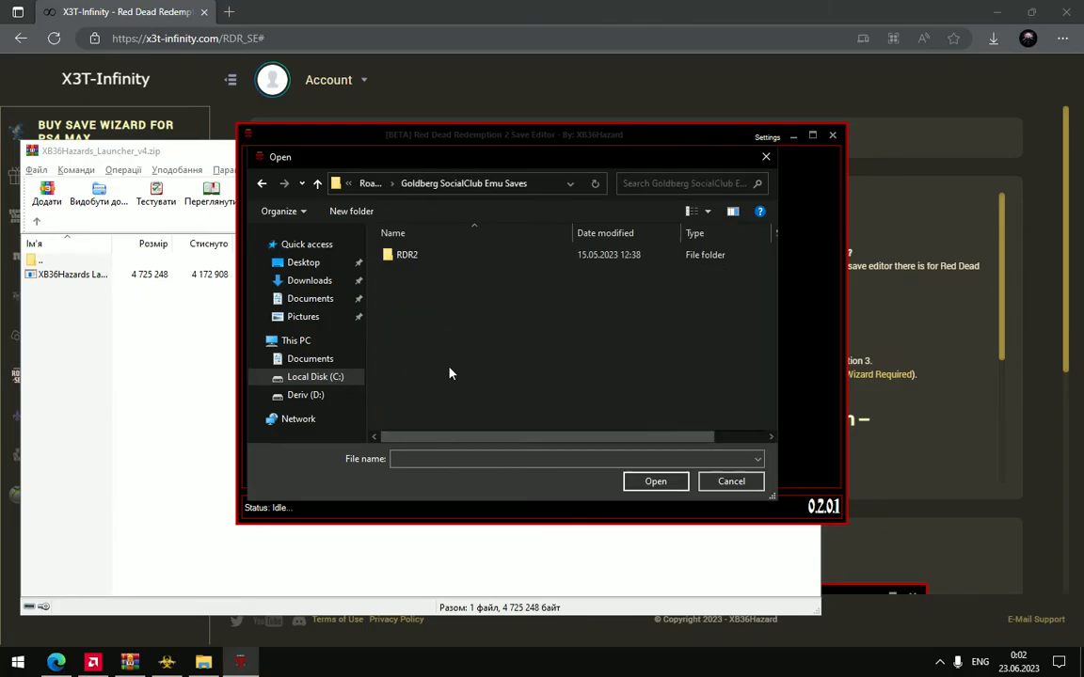
pyautogui.doubleClick(403, 254)
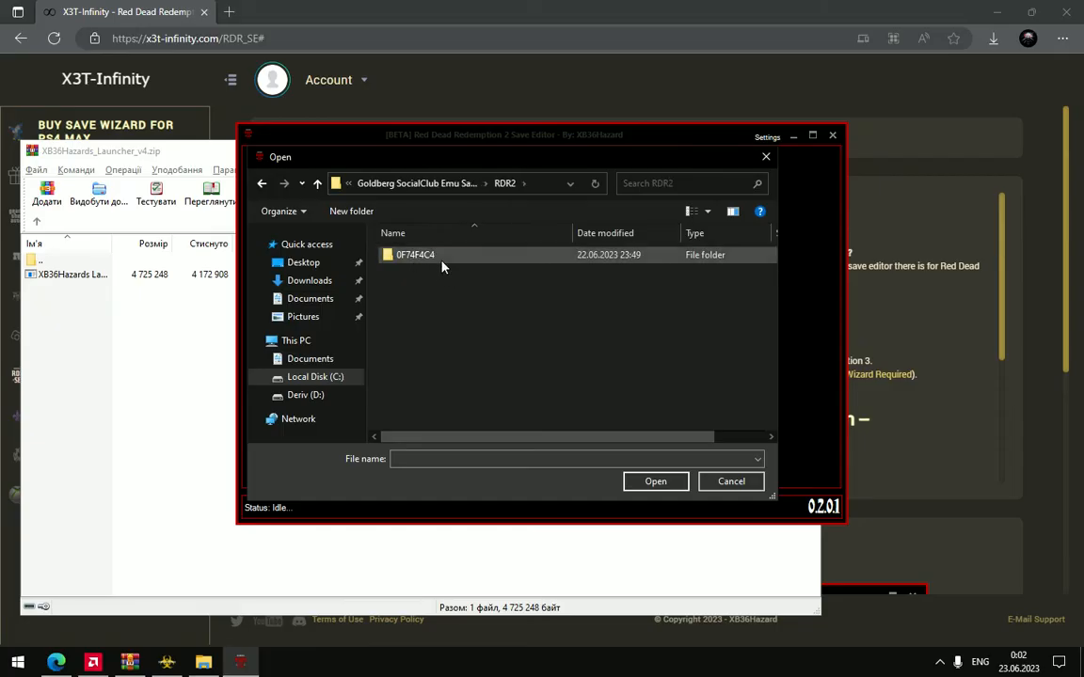
pyautogui.doubleClick(413, 254)
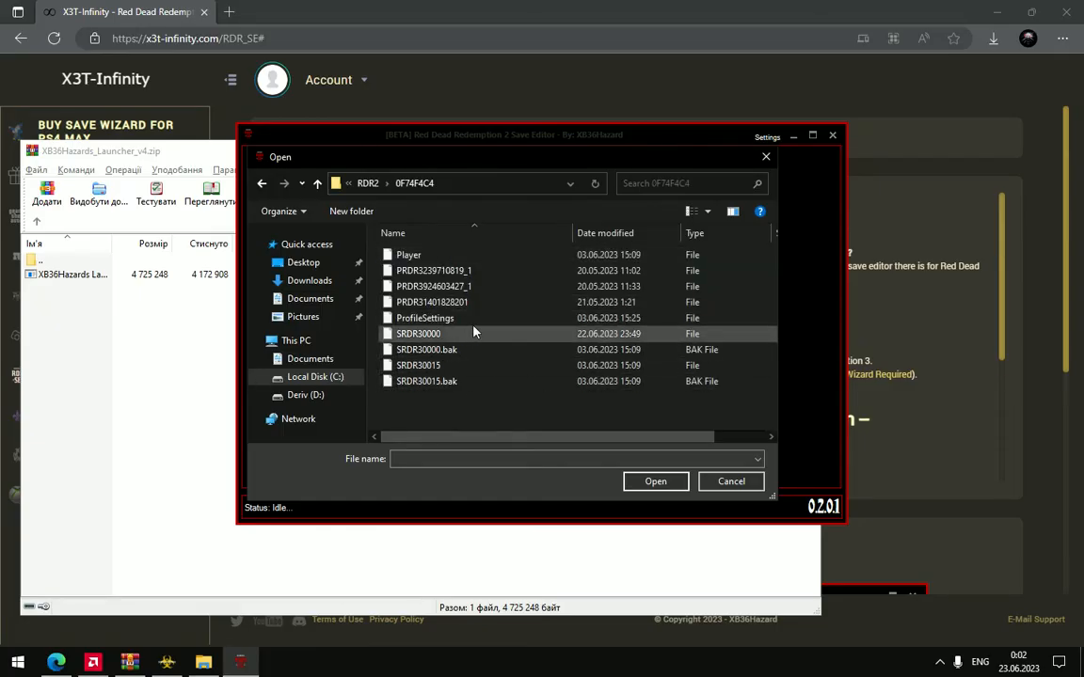
pyautogui.moveTo(479, 323)
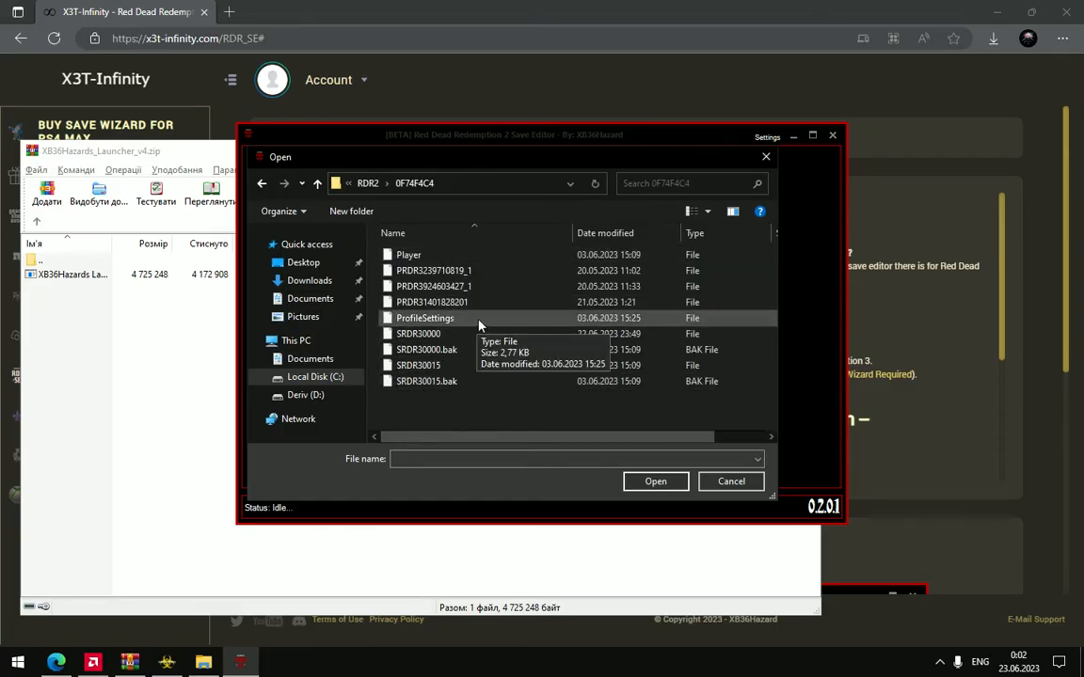
pyautogui.moveTo(444, 334)
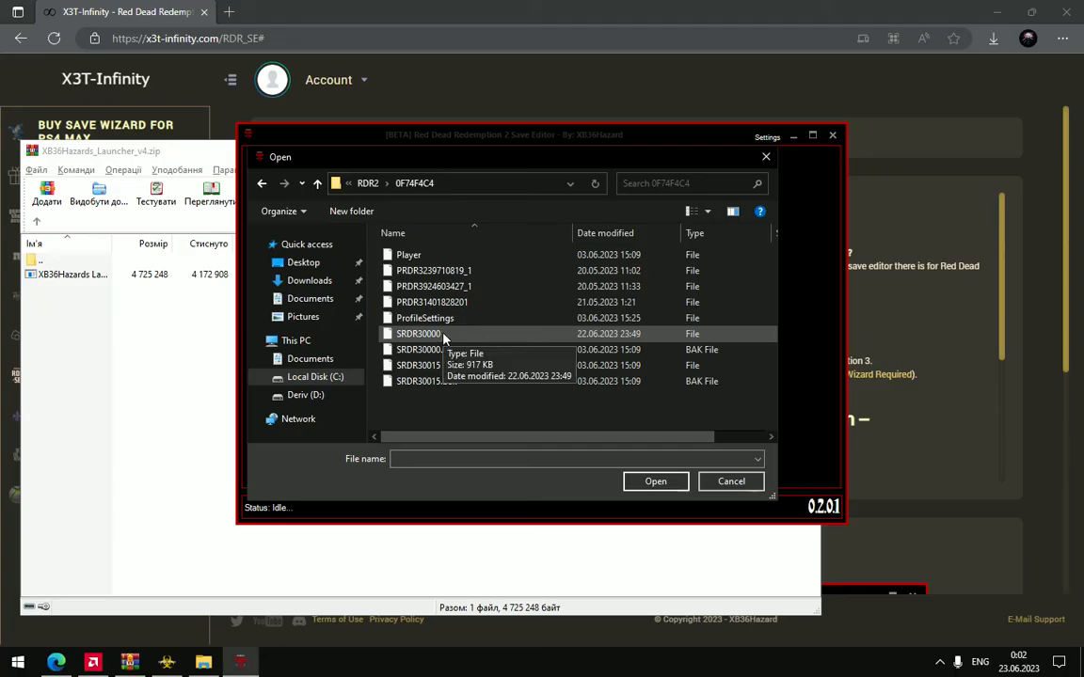
pyautogui.moveTo(454, 342)
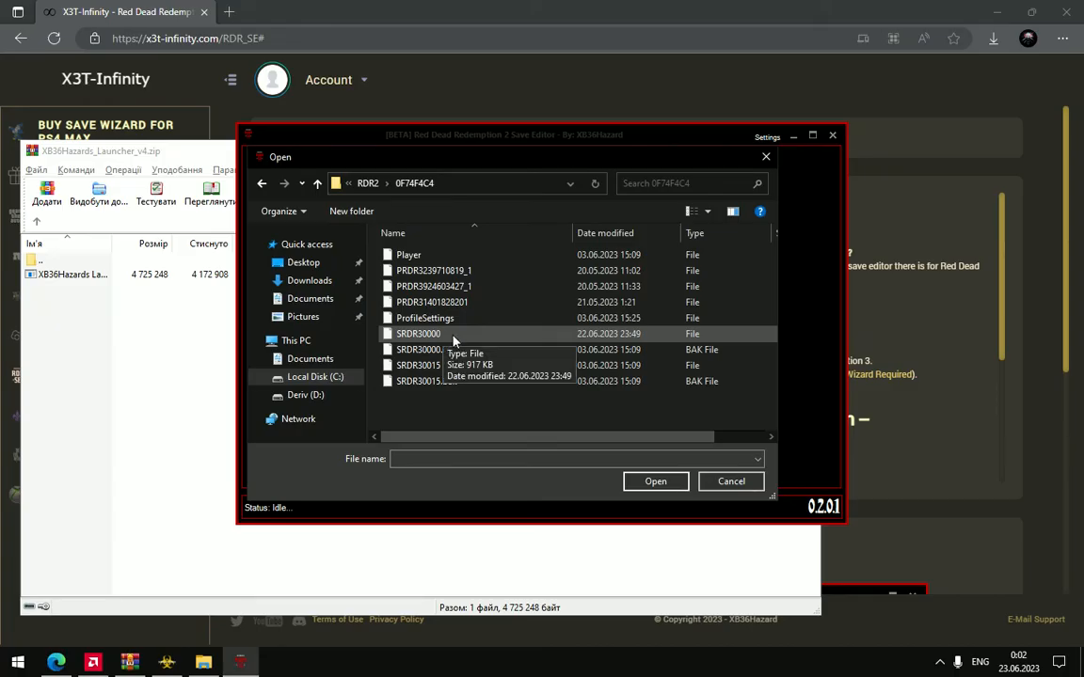
pyautogui.moveTo(466, 350)
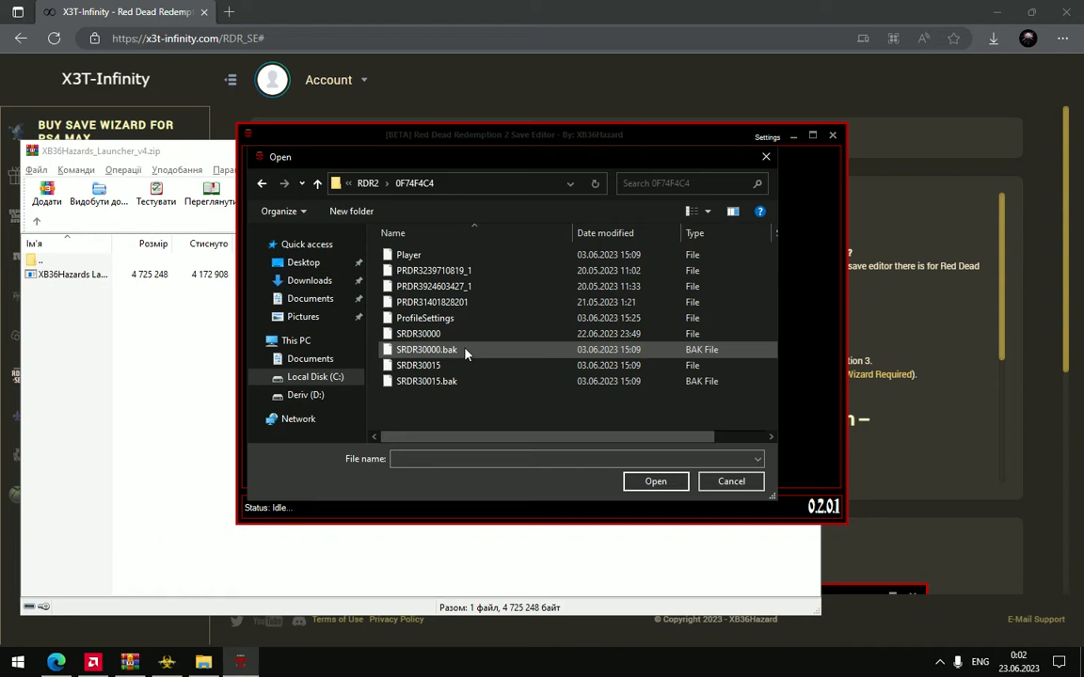
pyautogui.moveTo(495, 359)
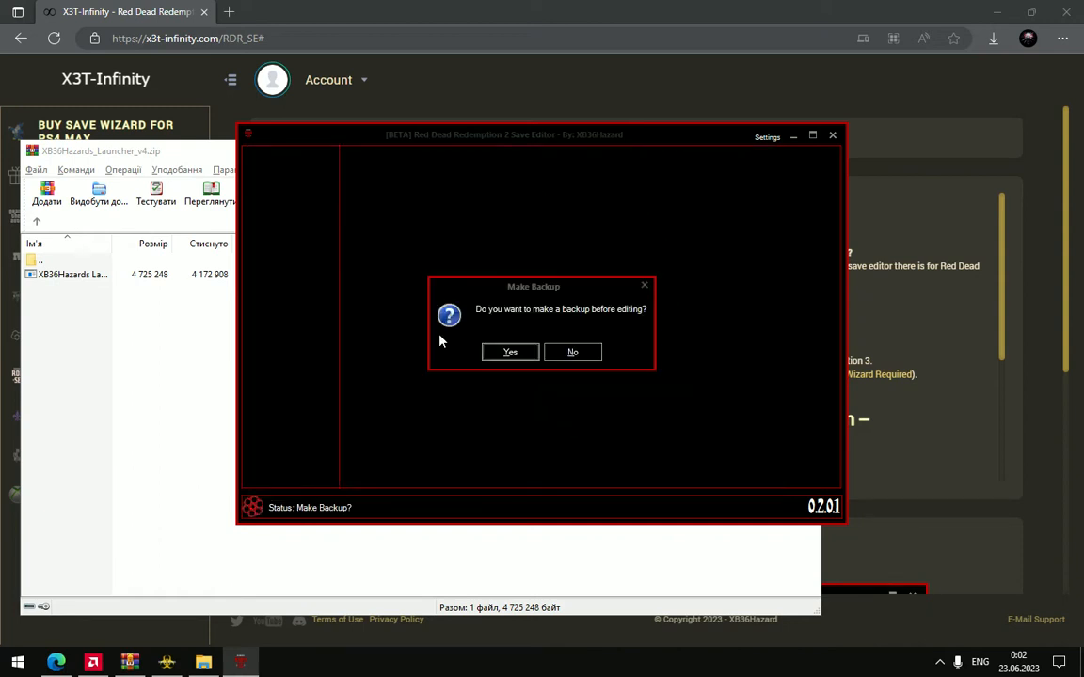
pyautogui.moveTo(614, 318)
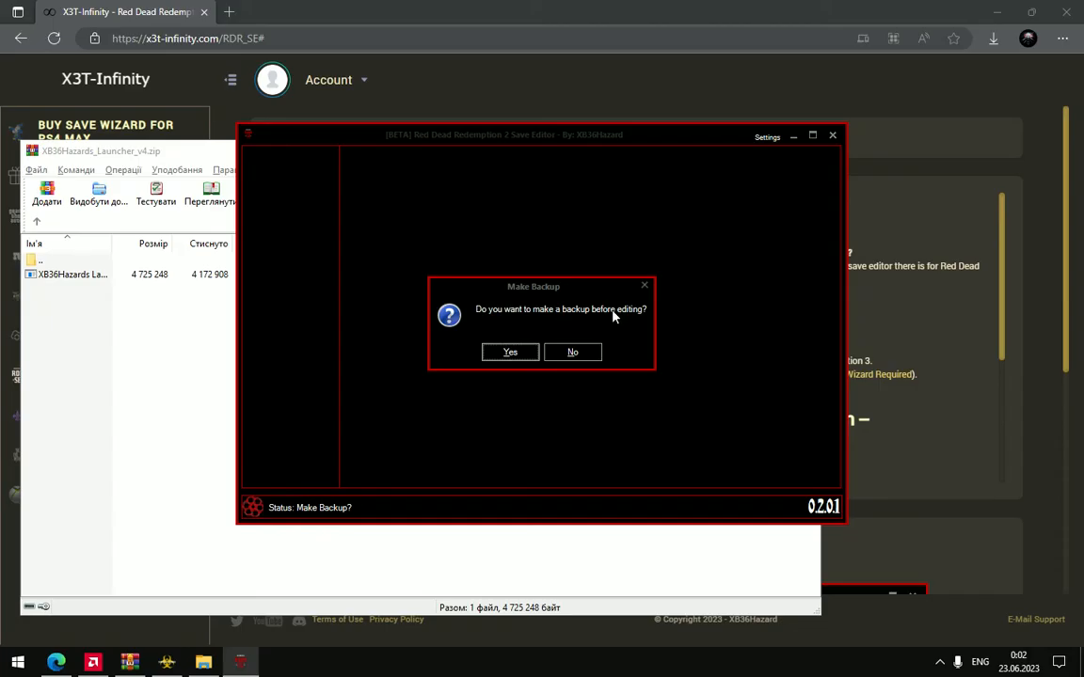
pyautogui.moveTo(650, 336)
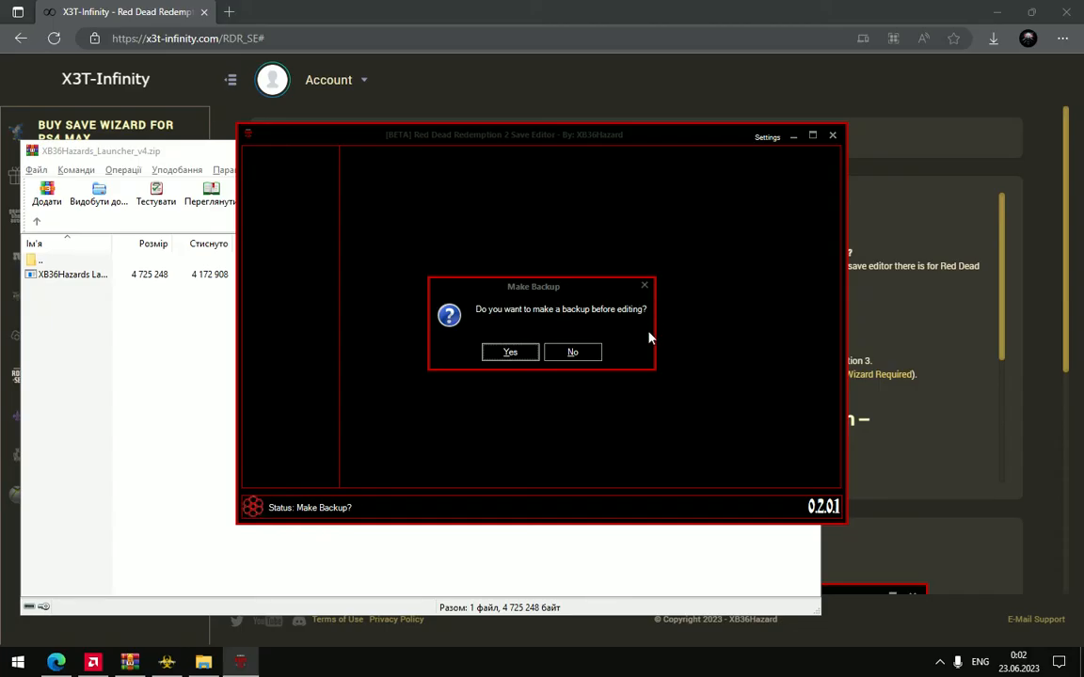
pyautogui.moveTo(572, 352)
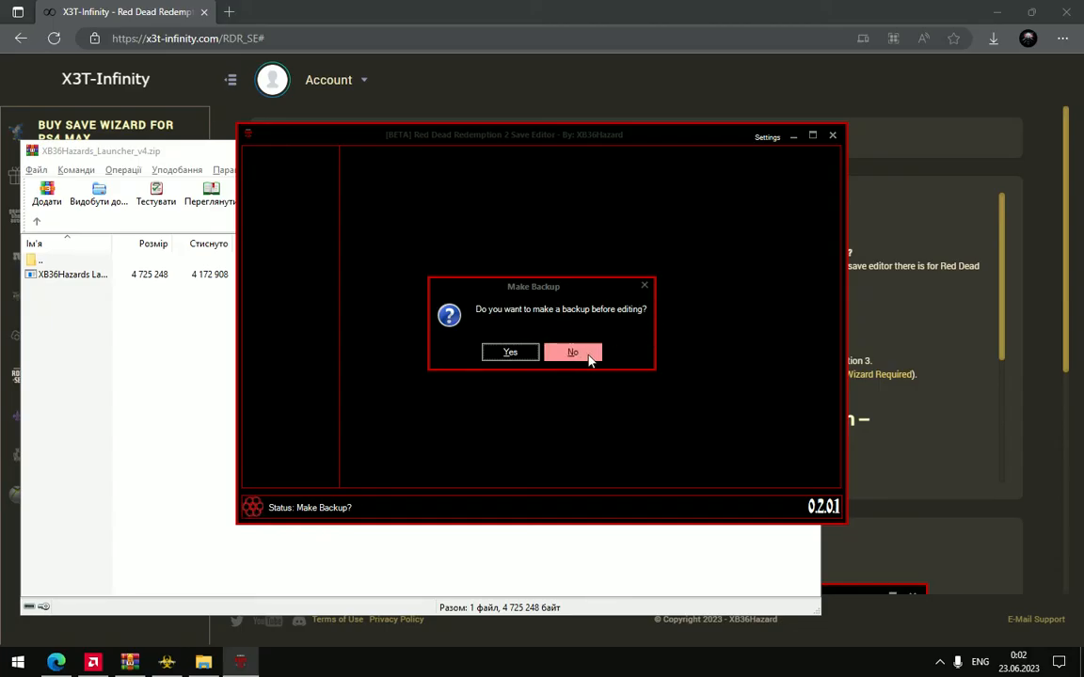
# Decline the backup so the save loads, showing money 40,639.80.
pyautogui.click(572, 352)
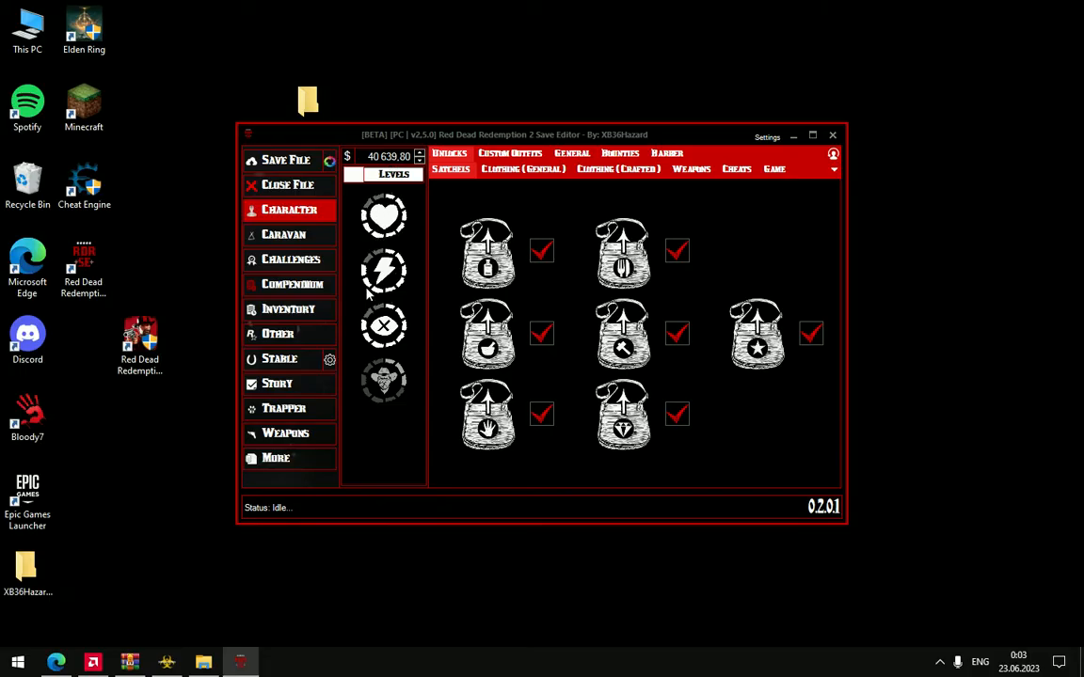
pyautogui.moveTo(445, 284)
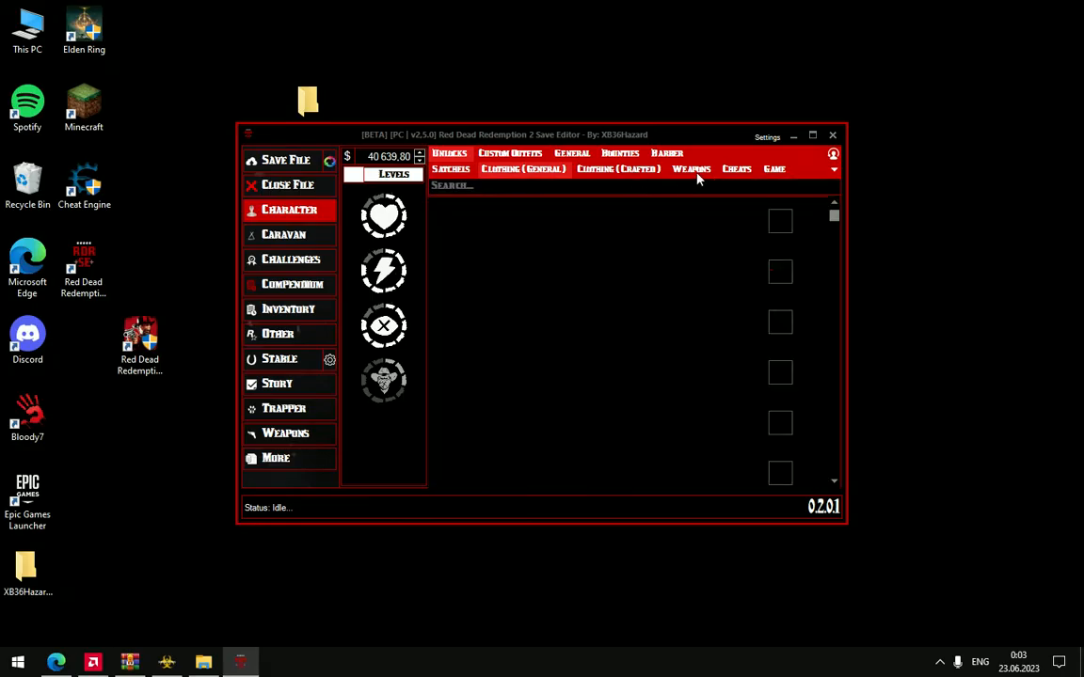
# View the Bounties subtab, then the Barber tab's hair style list.
pyautogui.click(621, 154)
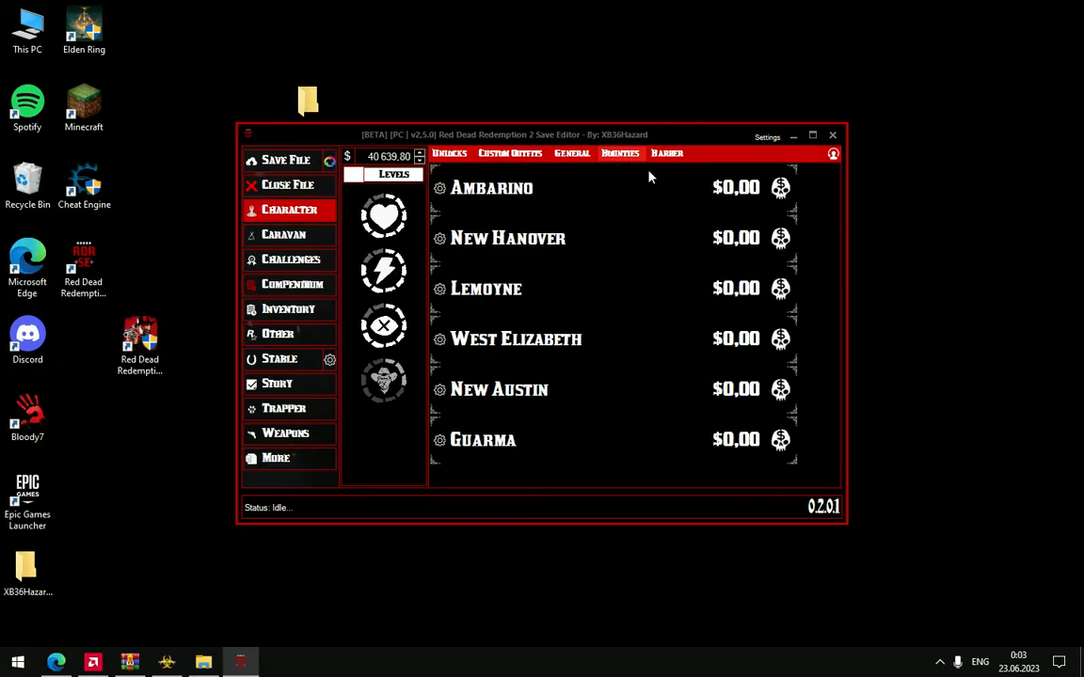
pyautogui.click(666, 154)
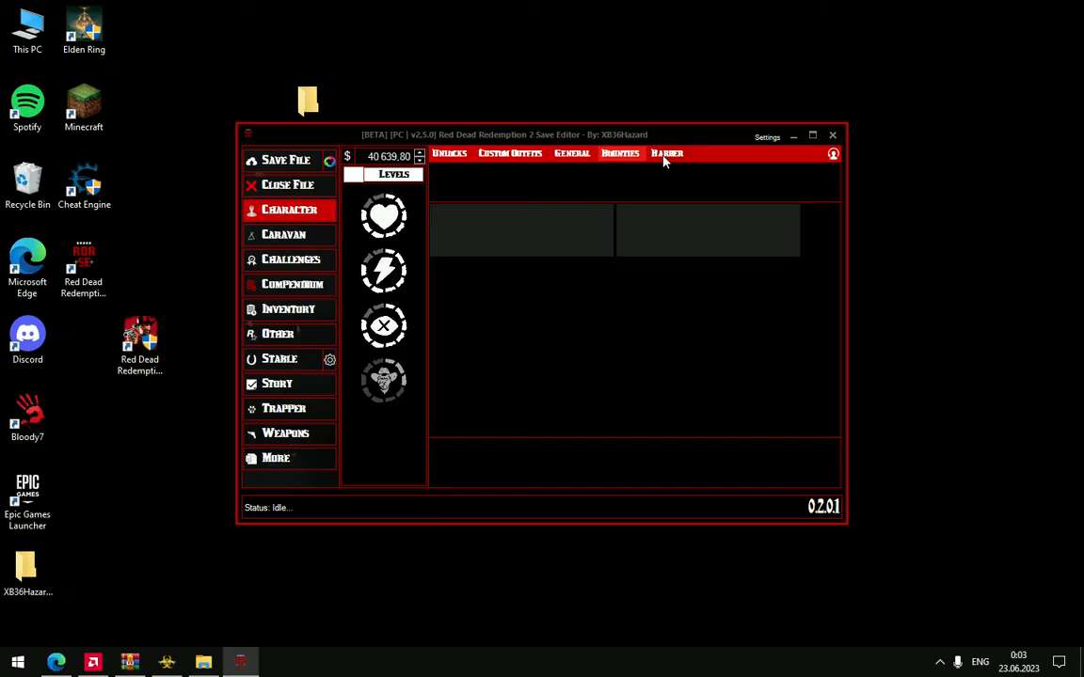
pyautogui.click(667, 154)
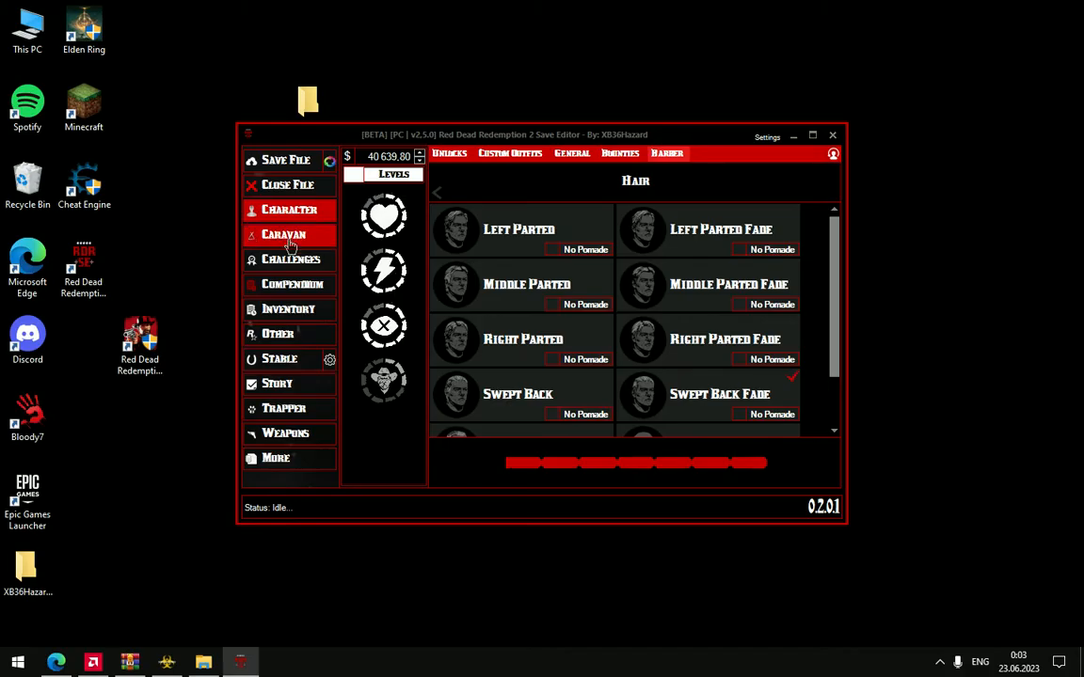
pyautogui.moveTo(304, 242)
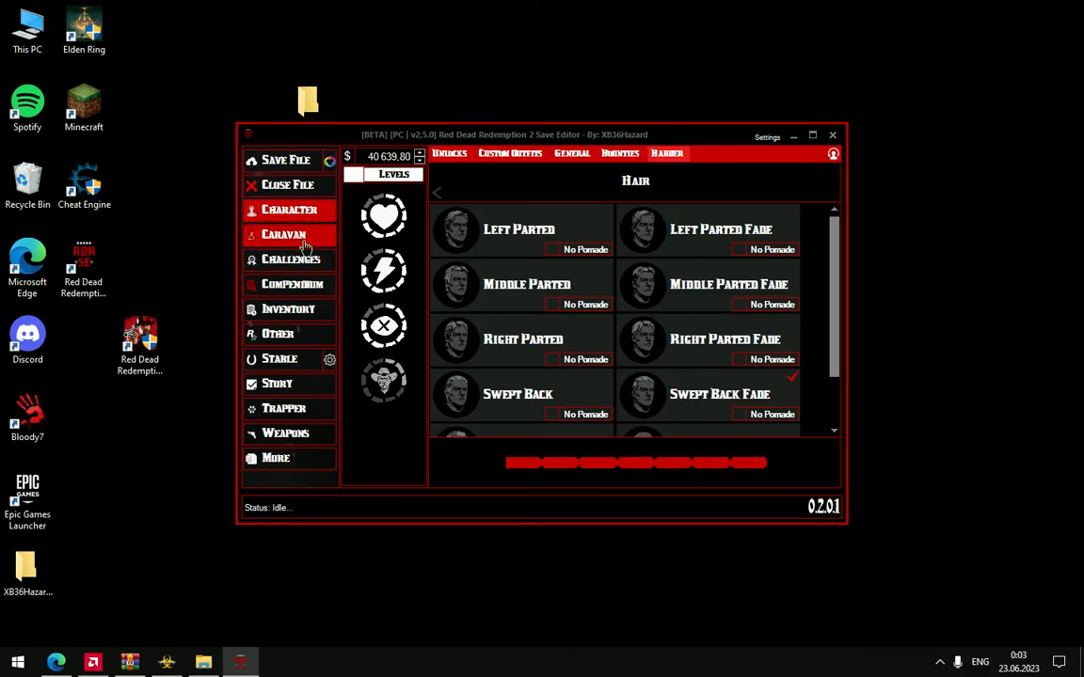
# Open Challenges and scroll through the Bandit to Weapons Expert cards.
pyautogui.click(290, 260)
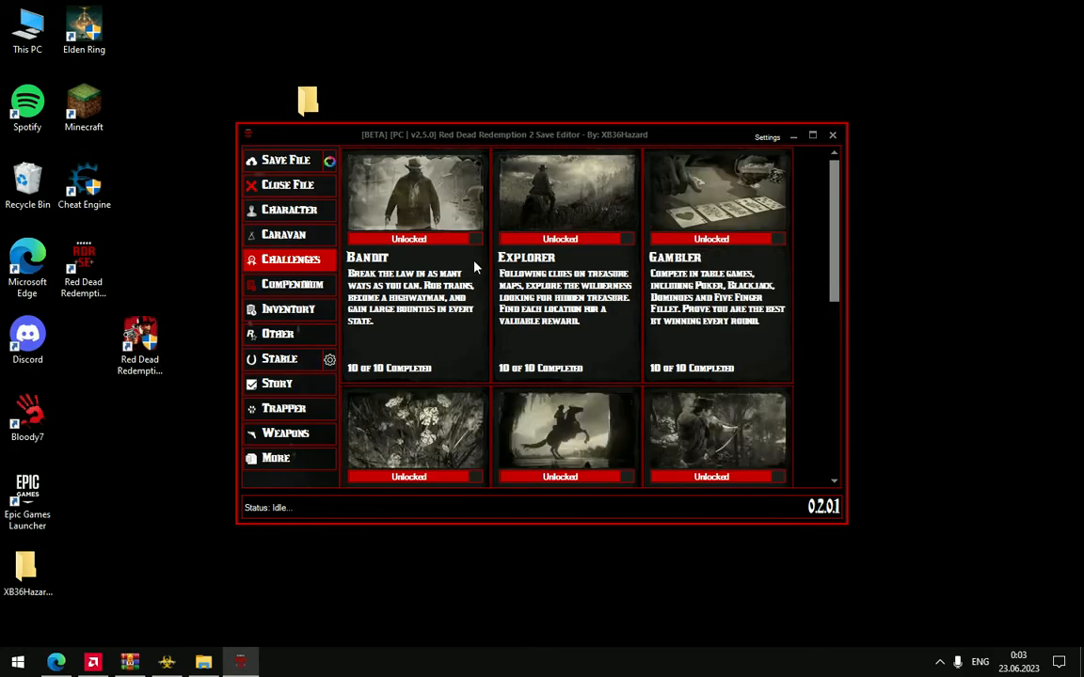
pyautogui.scroll(-3)
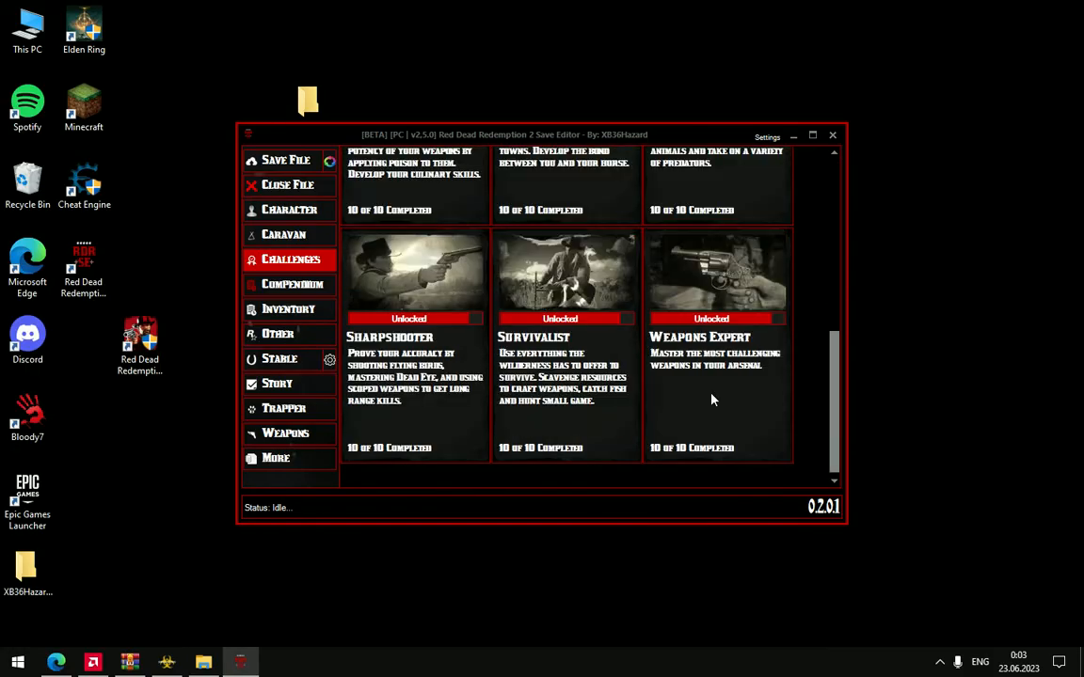
pyautogui.moveTo(315, 292)
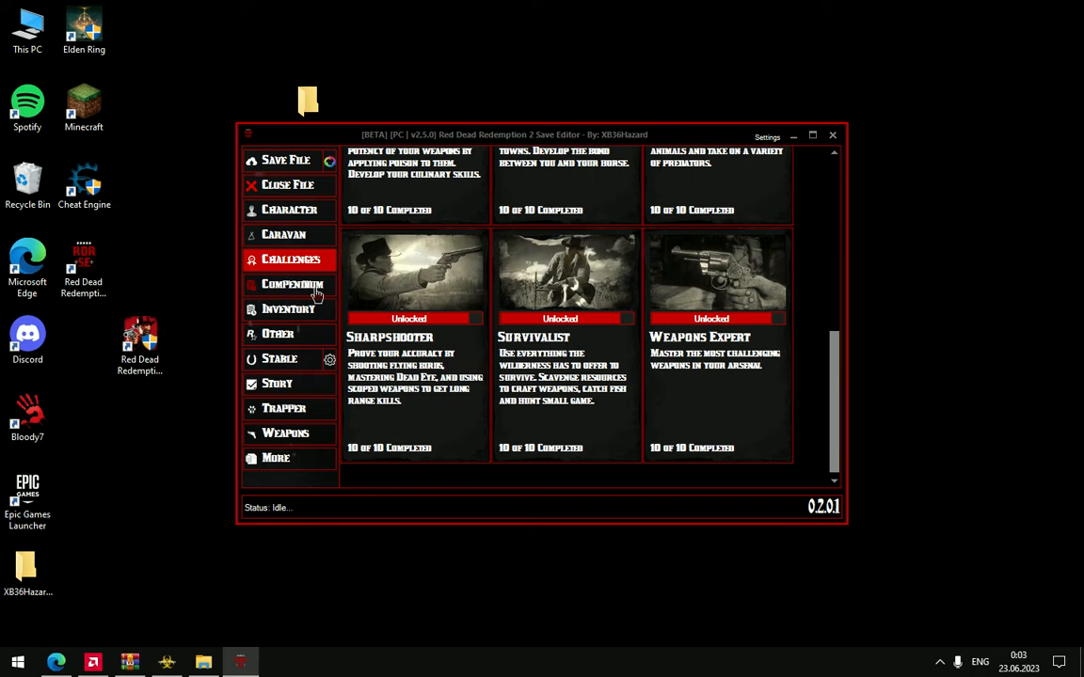
# View the Stable, dismiss the duplicate horse names notice, then show Story progress.
pyautogui.click(280, 358)
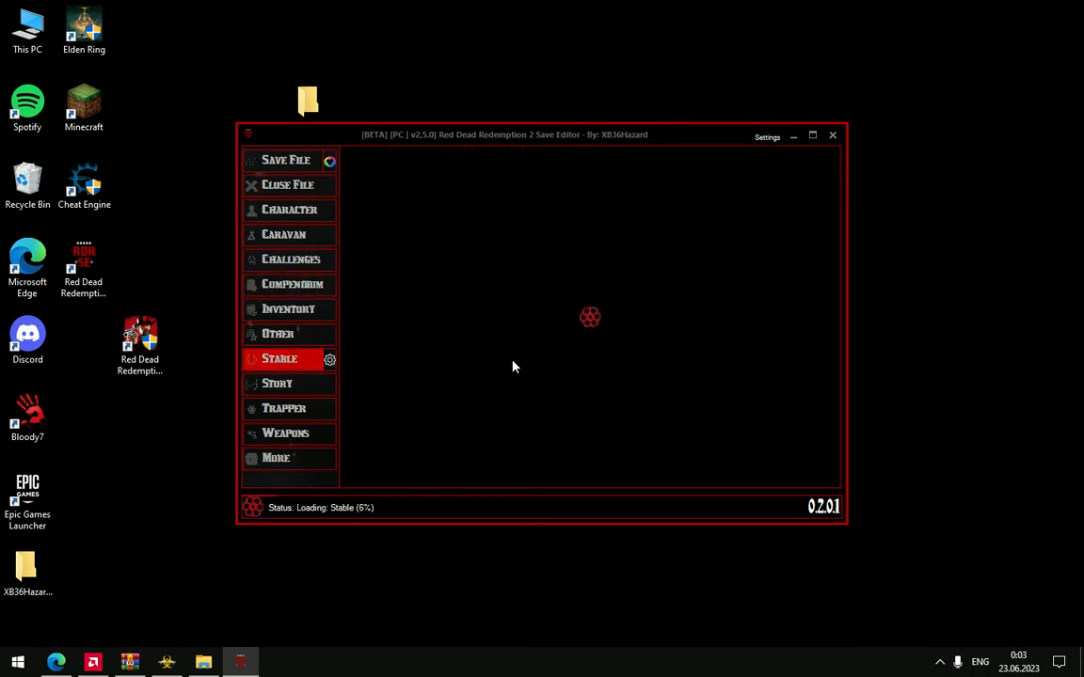
pyautogui.moveTo(501, 414)
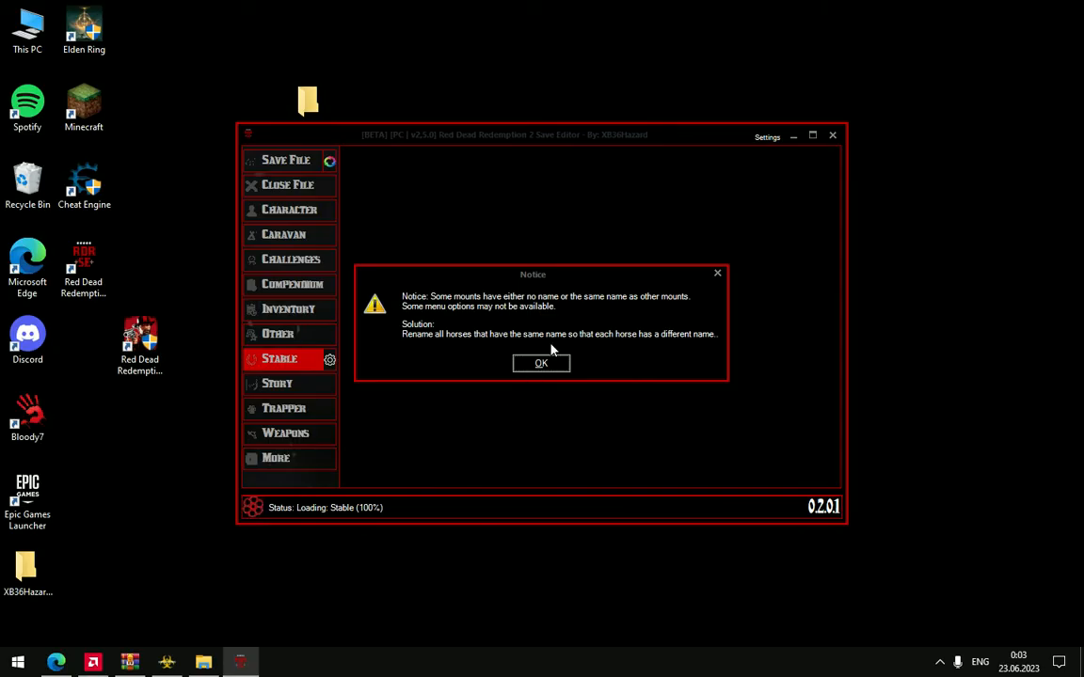
pyautogui.click(540, 363)
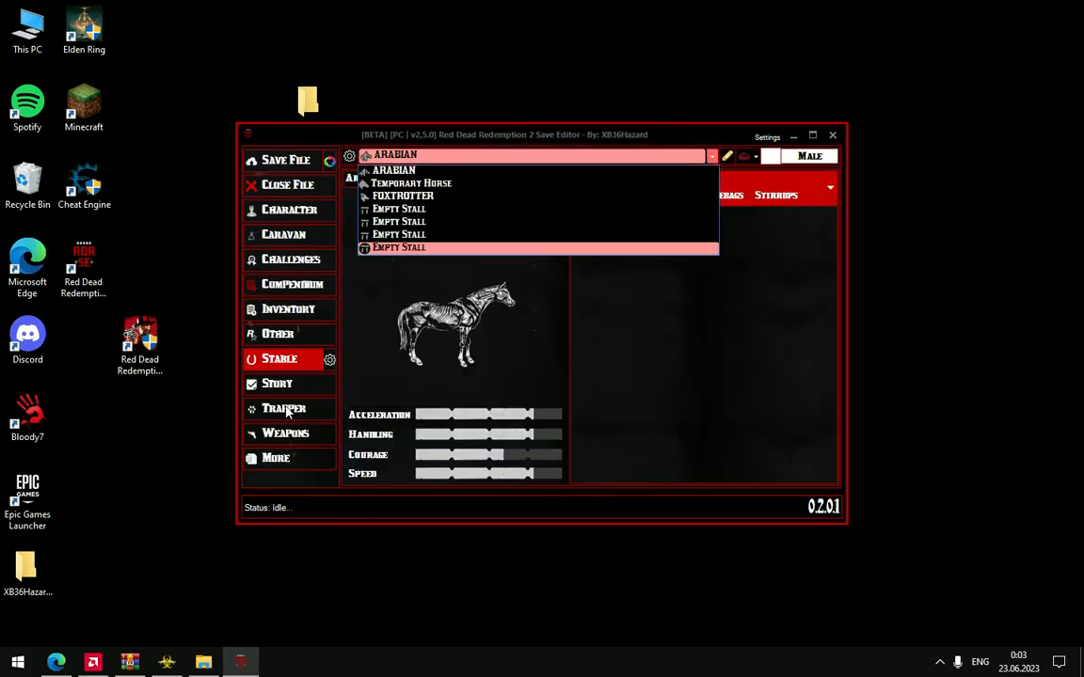
pyautogui.click(278, 383)
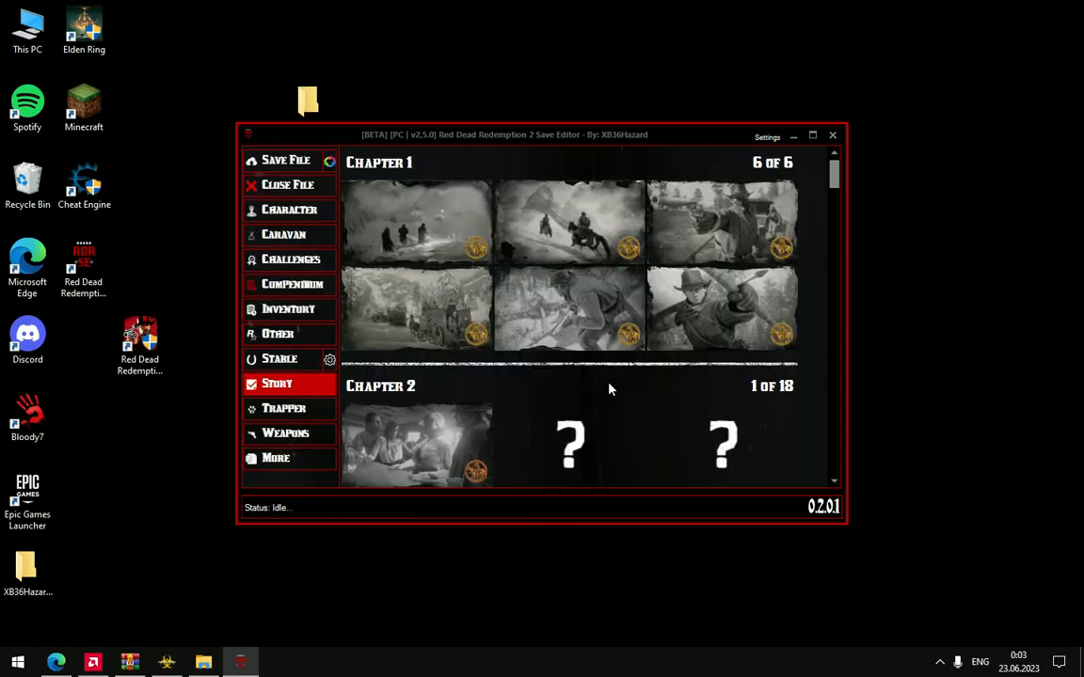
pyautogui.moveTo(762, 374)
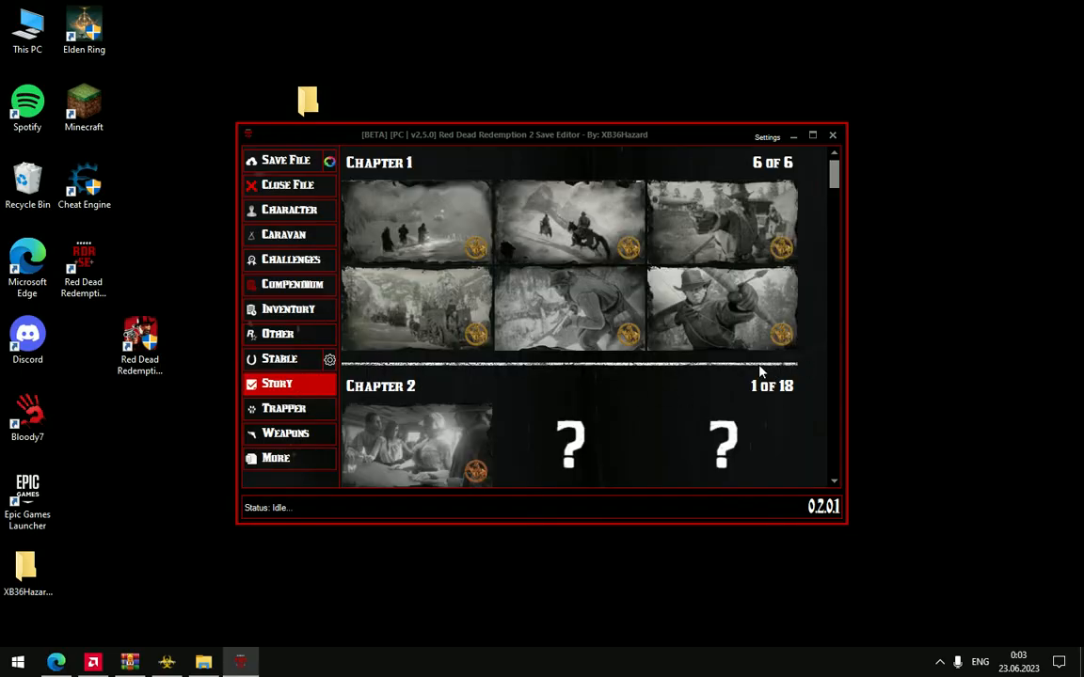
# View the Trapper list, then Weapons and the Broken Pirate Sword replacement dropdown.
pyautogui.click(284, 408)
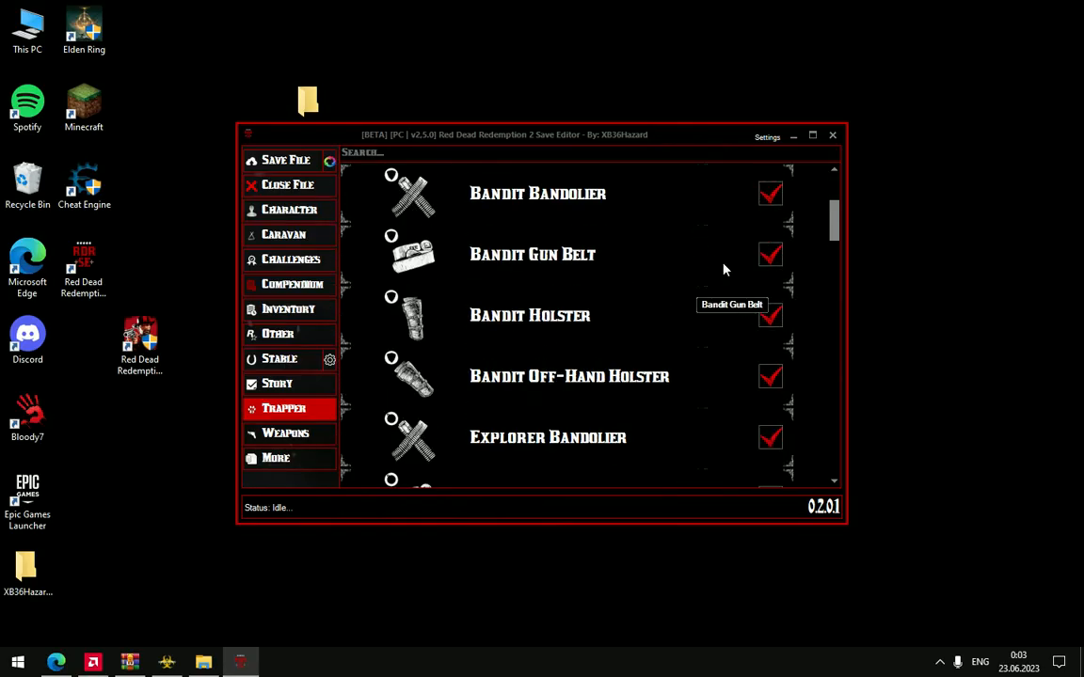
pyautogui.click(285, 434)
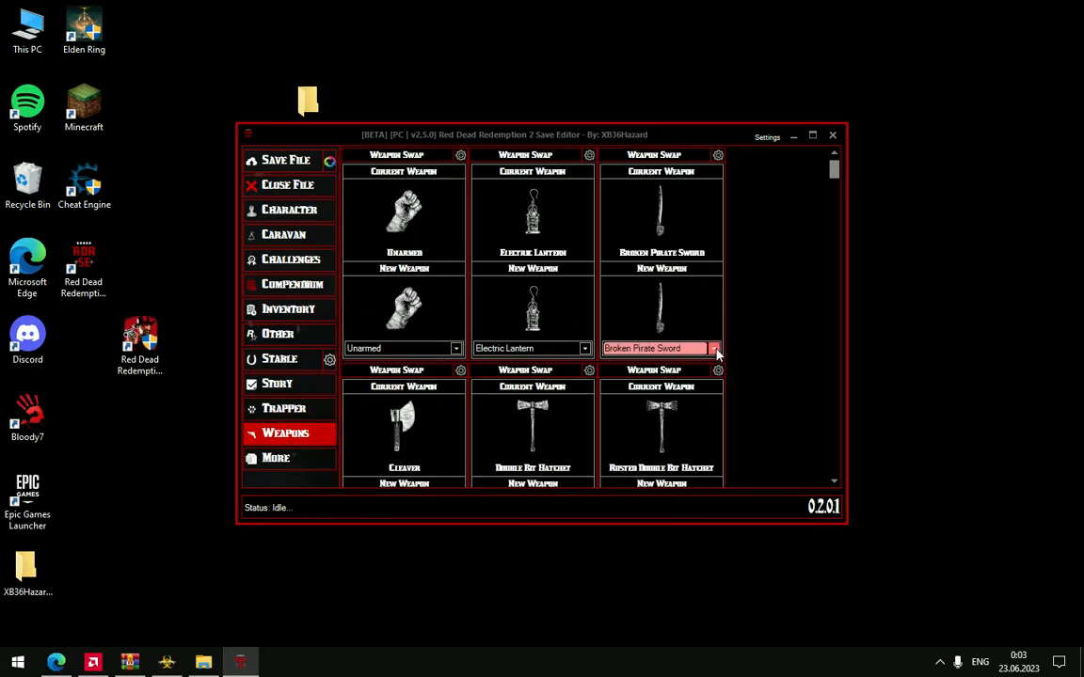
pyautogui.click(714, 348)
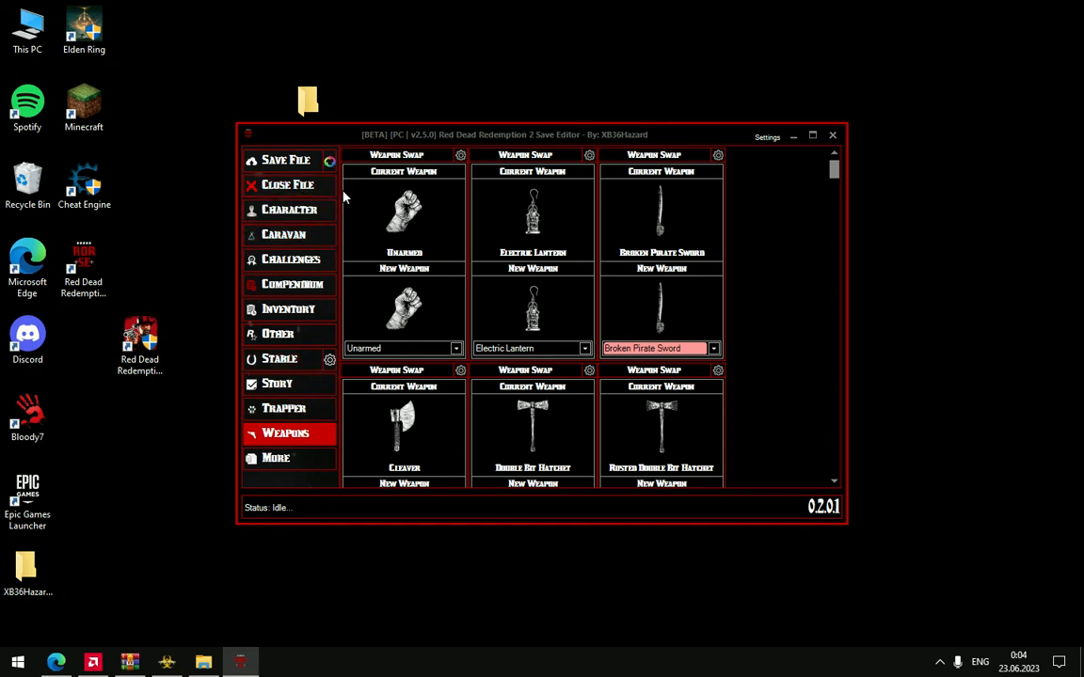
# Go back to the Character section's Barber hair style list.
pyautogui.click(289, 209)
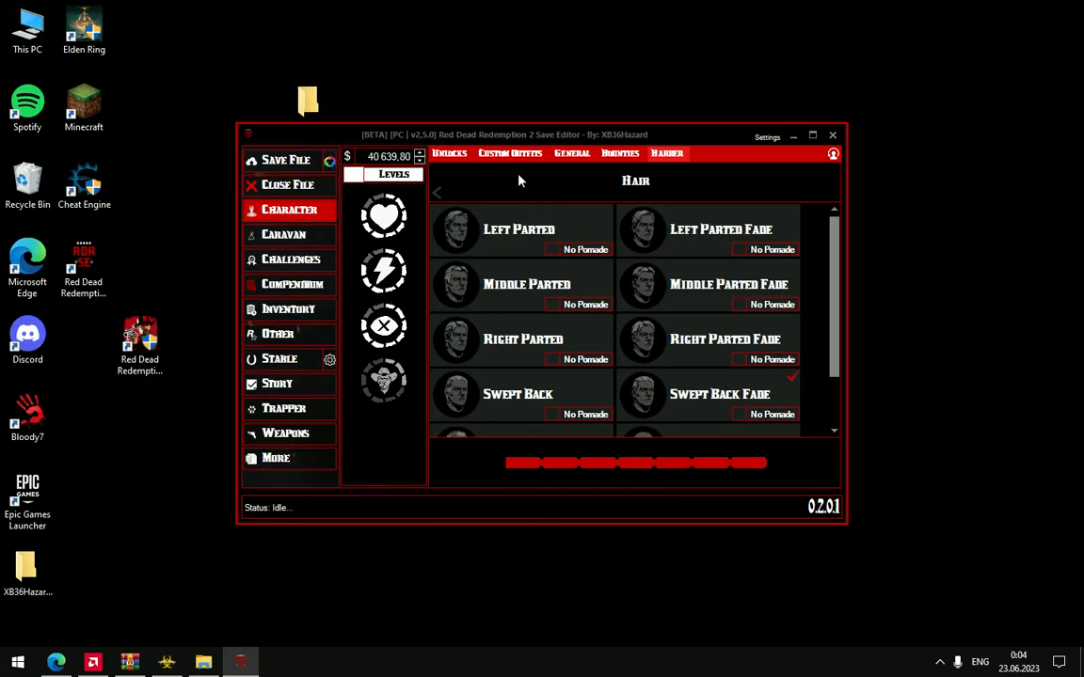
pyautogui.moveTo(692, 193)
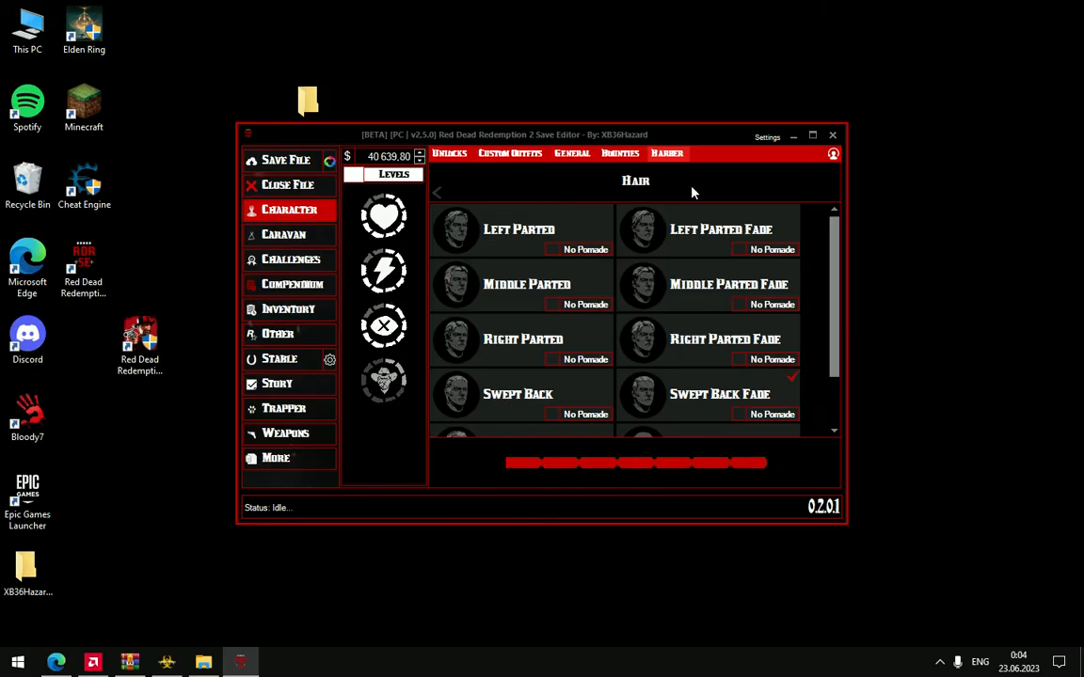
pyautogui.moveTo(289, 160)
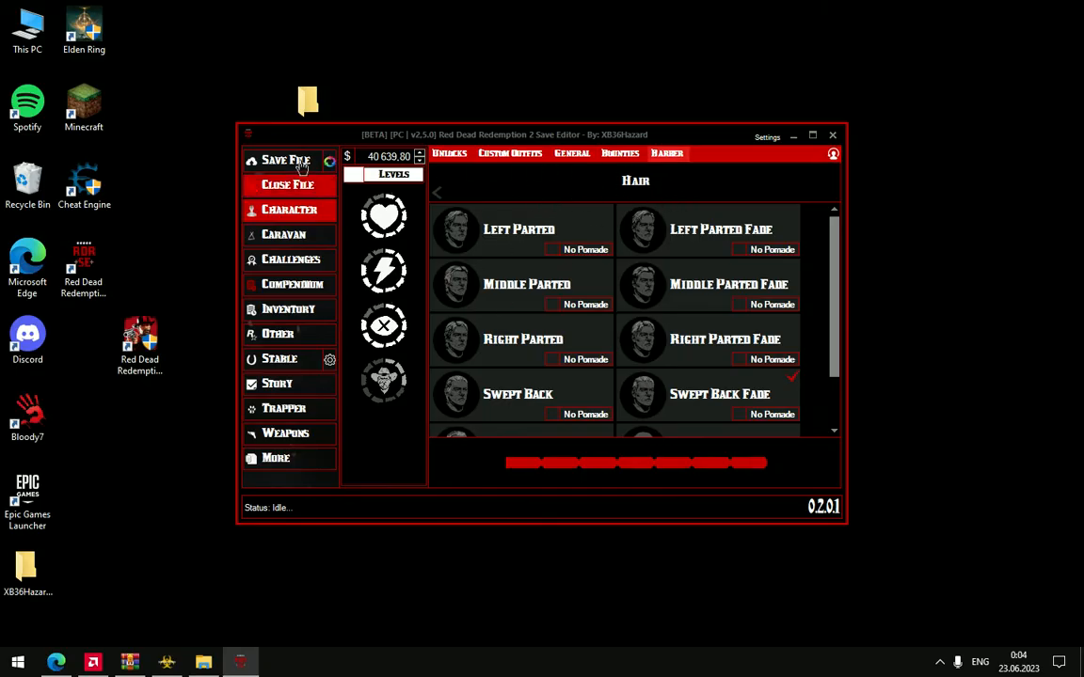